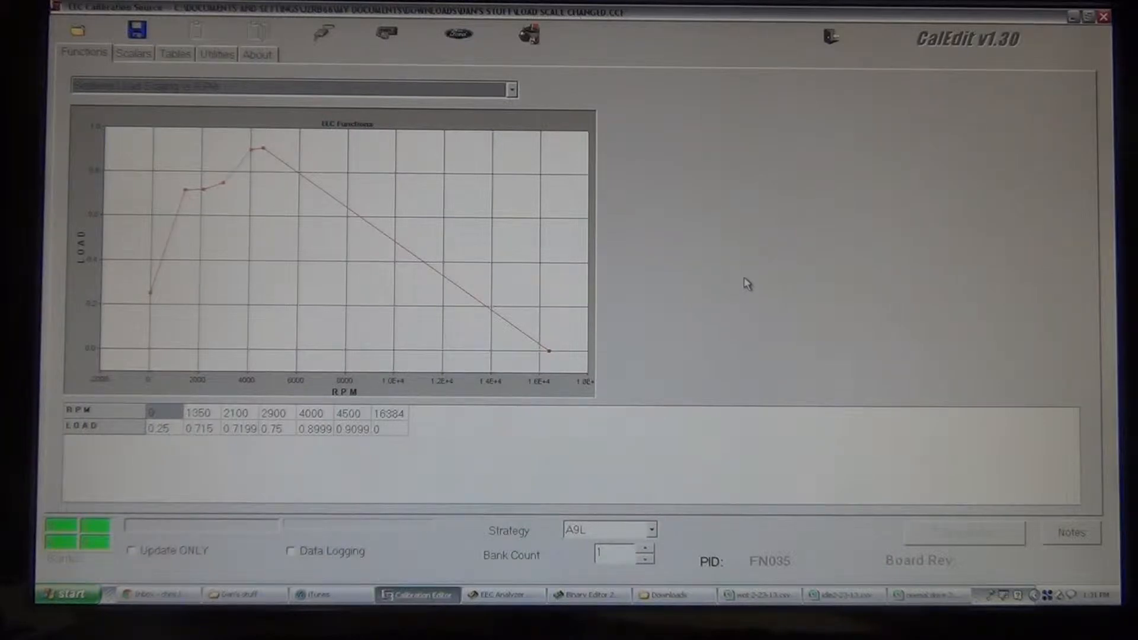
{"action": "mouse_move", "coordinate": [767, 298]}
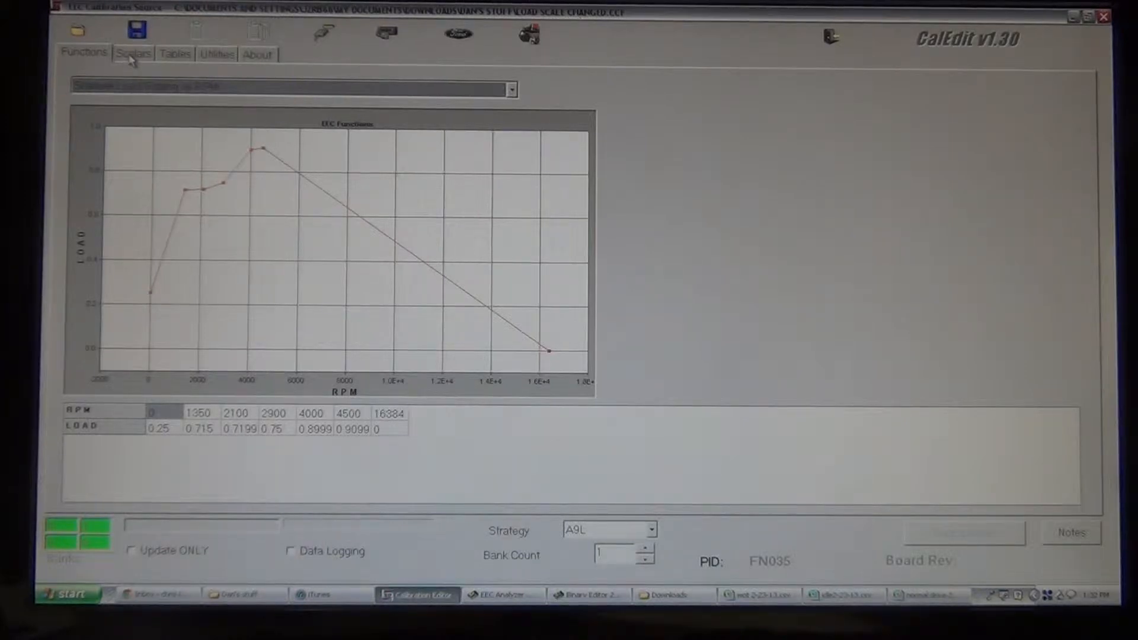
Replace the load-versus-RPM graph with the scalar parameter list and its values.
{"action": "left_click", "coordinate": [129, 54]}
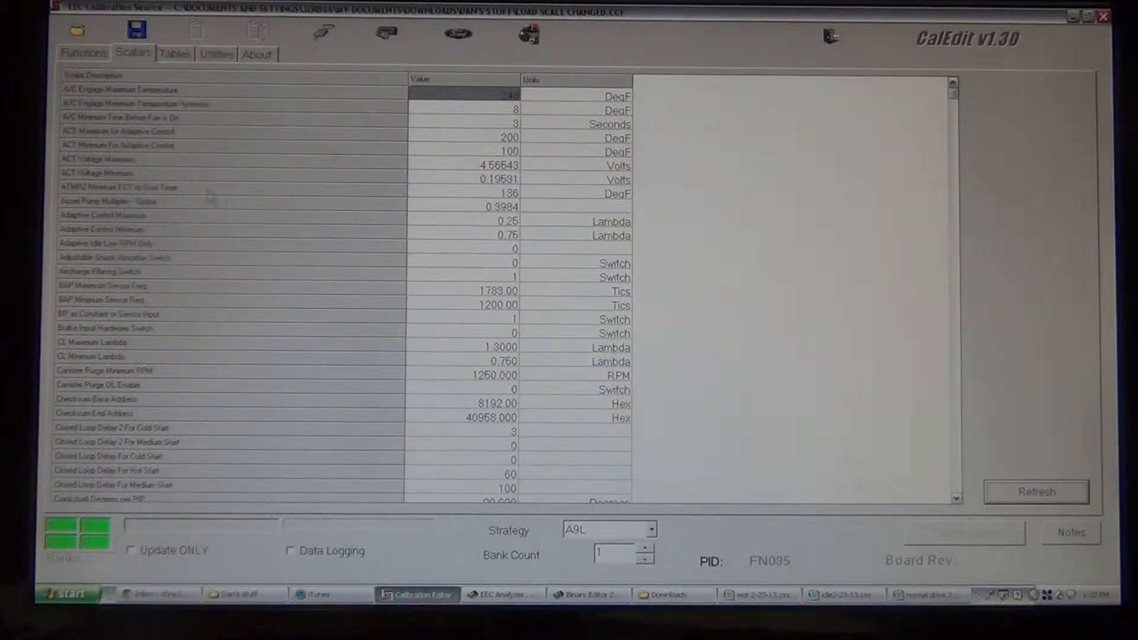
Scroll the scalar list down to the DFSO and EGR System Type parameters.
{"action": "left_click", "coordinate": [465, 153]}
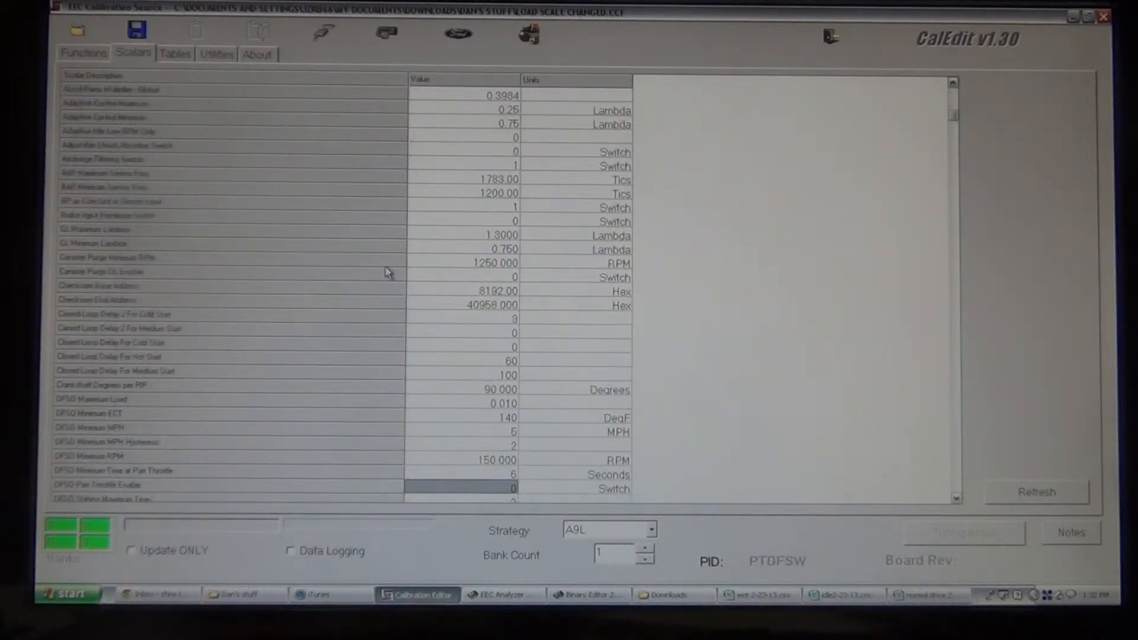
{"action": "scroll", "scroll_direction": "down", "scroll_amount": 3}
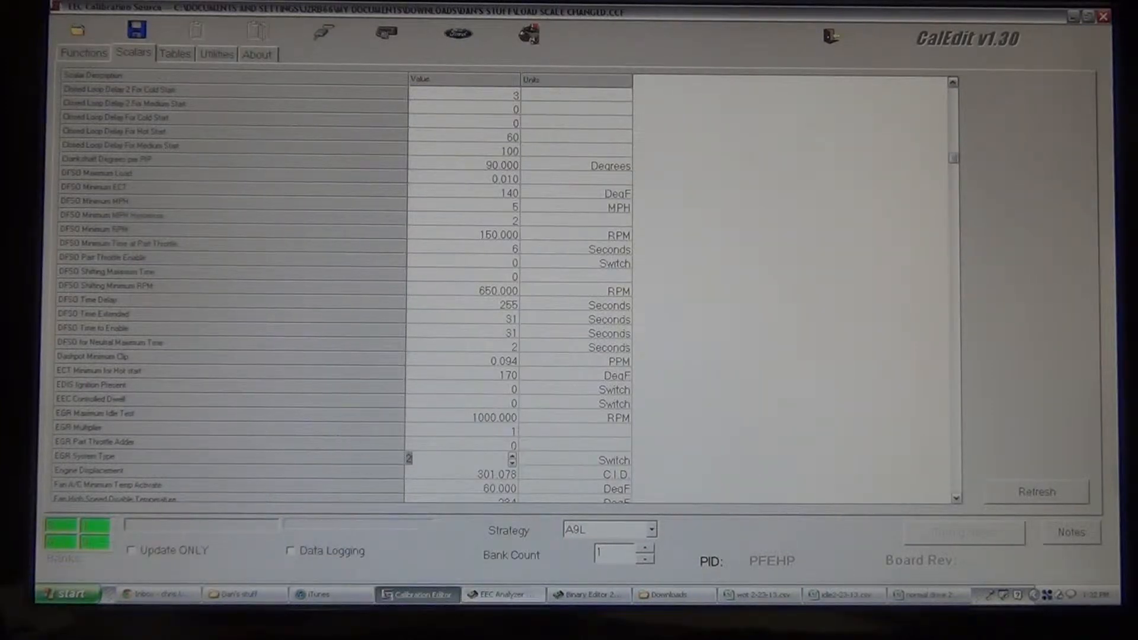
In Binary Editor, search 'egl' and view Air - EGR System Type (2 disables EGR).
{"action": "left_click", "coordinate": [587, 594]}
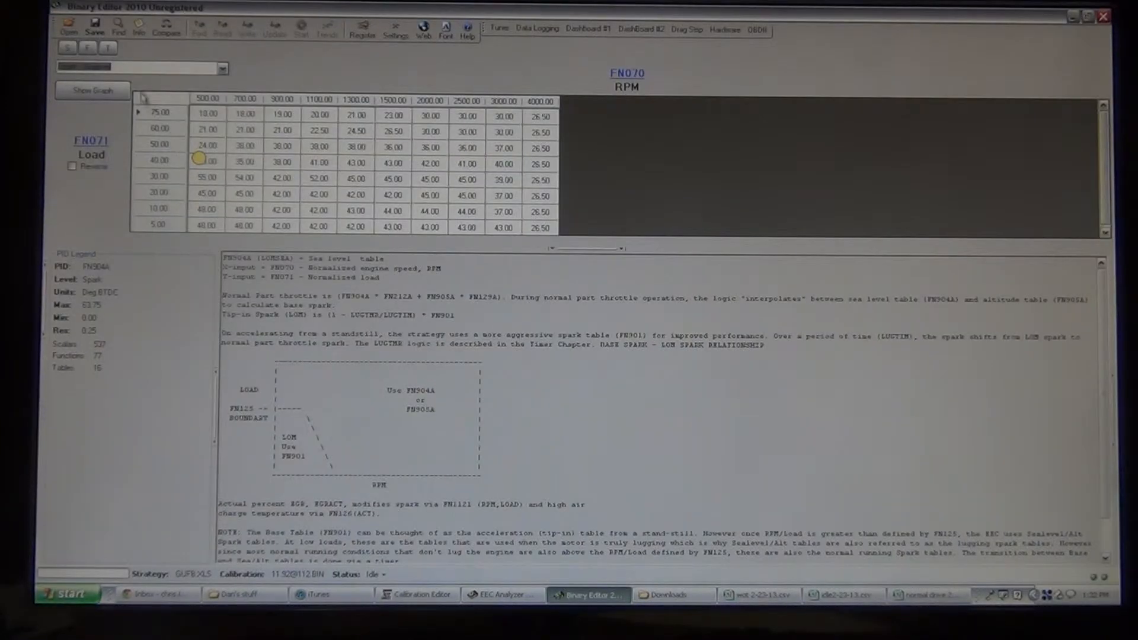
{"action": "left_click", "coordinate": [116, 27]}
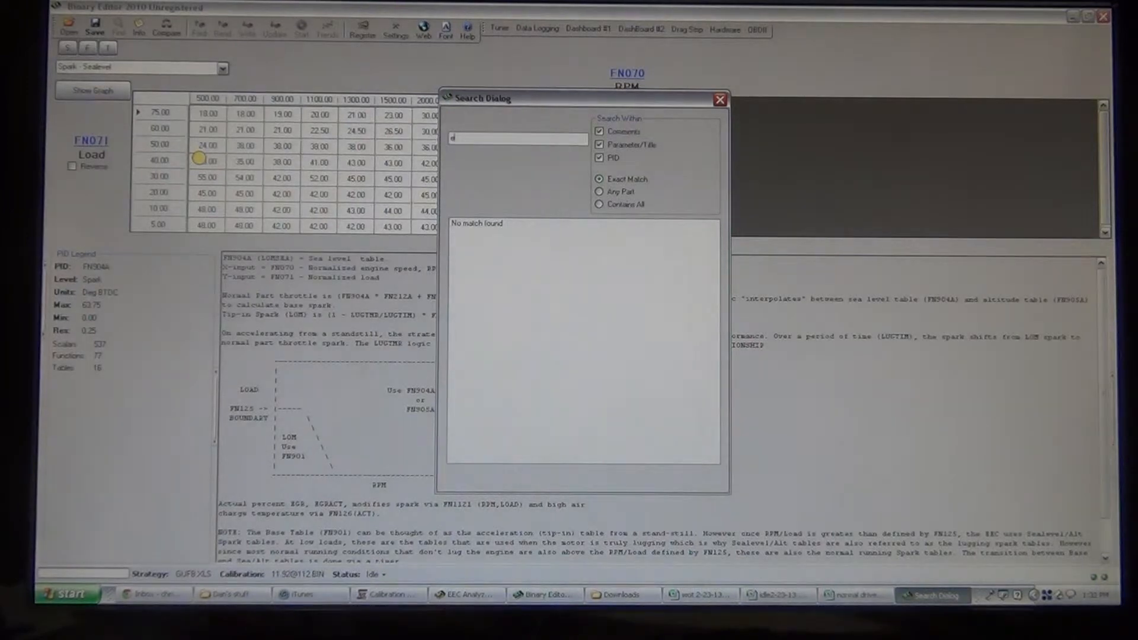
{"action": "type", "text": "egl"}
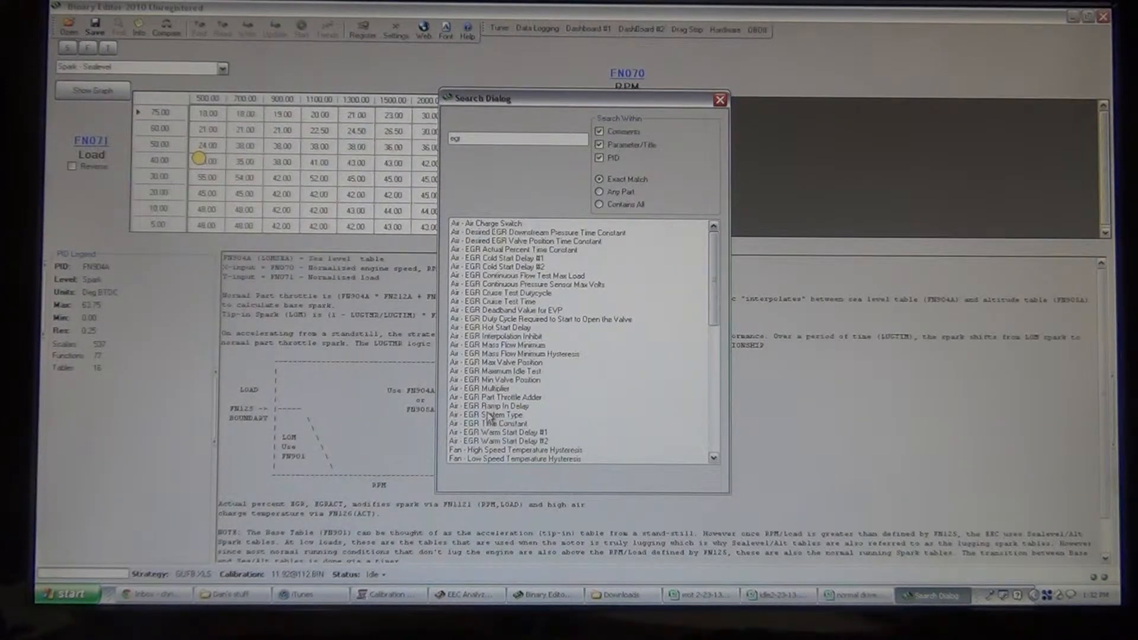
{"action": "left_click", "coordinate": [489, 414]}
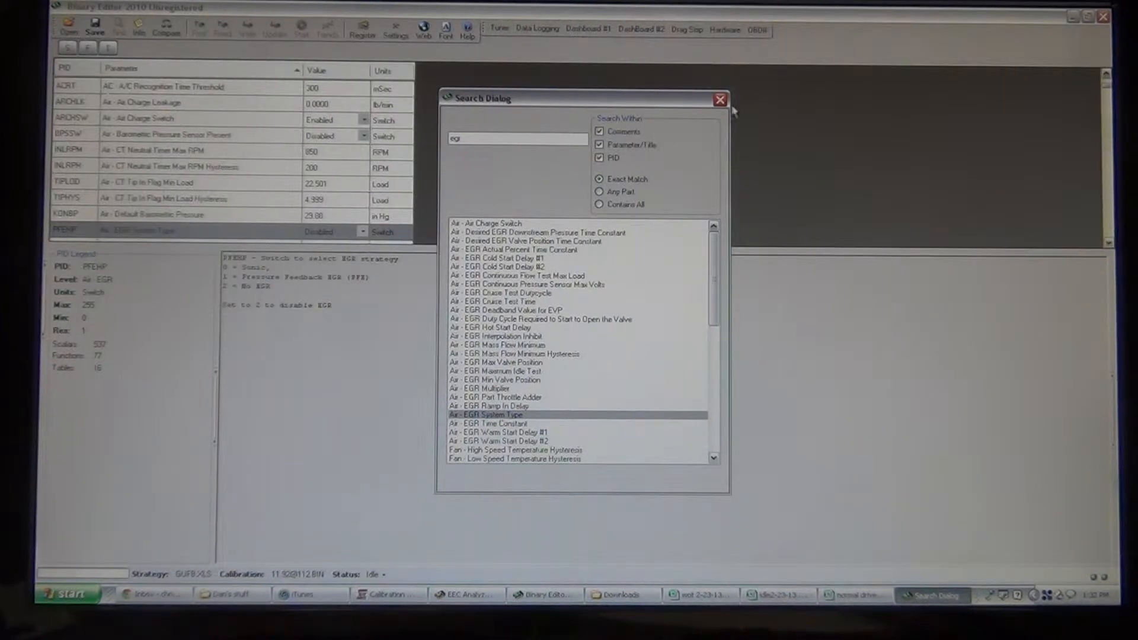
{"action": "left_click", "coordinate": [717, 98]}
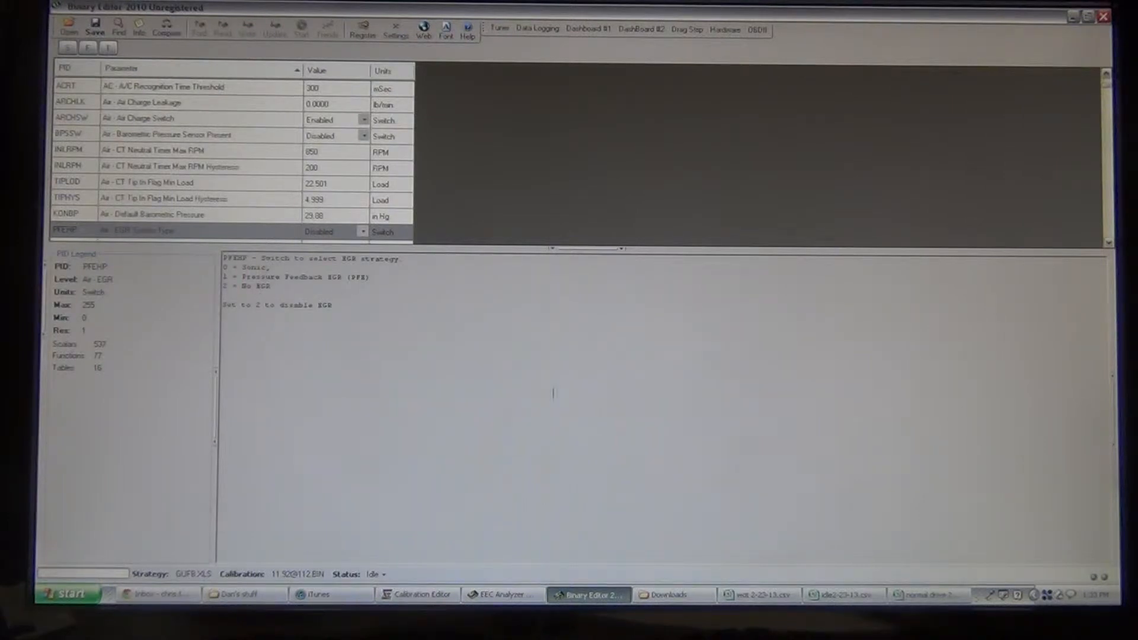
Back in CalEdit, scroll the scalar list further down past EGR System Type at 2.
{"action": "left_click", "coordinate": [416, 611]}
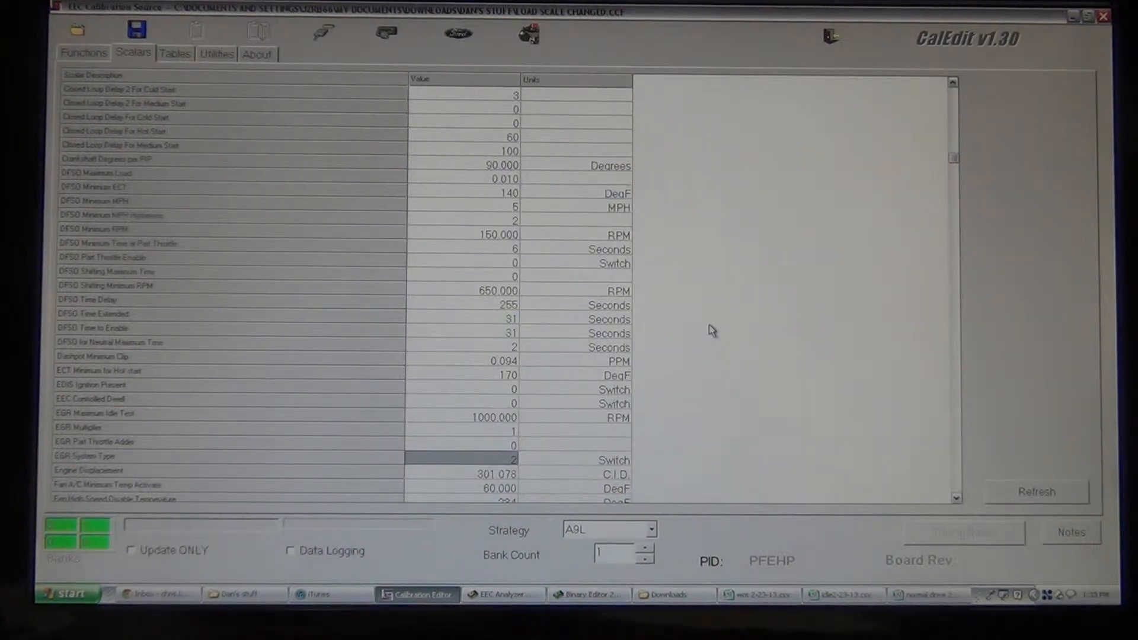
{"action": "mouse_move", "coordinate": [468, 334]}
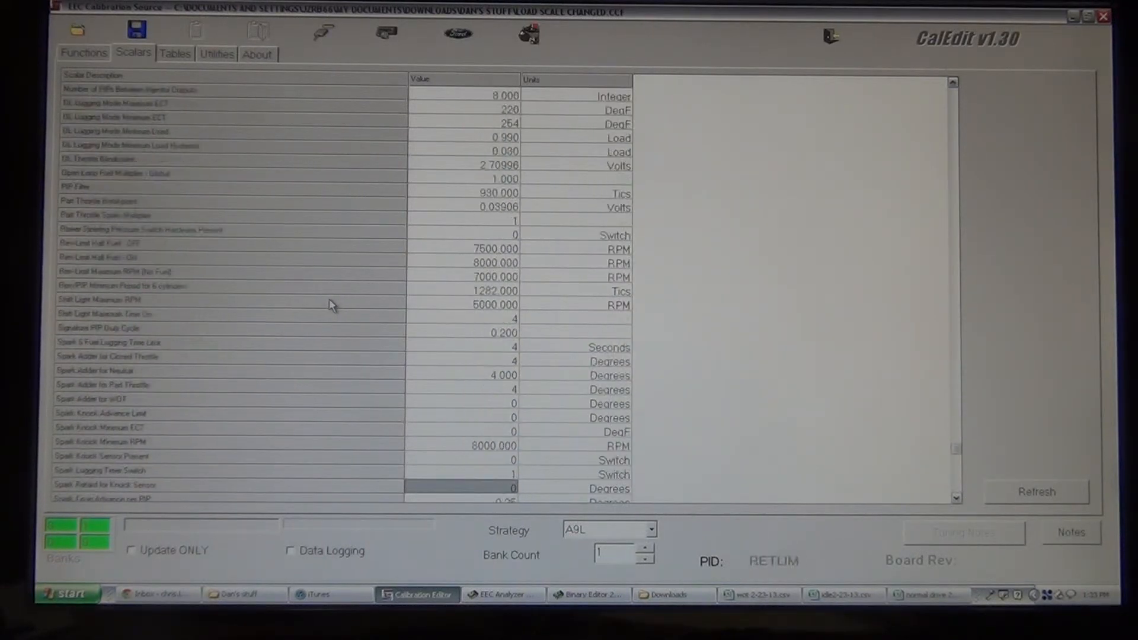
{"action": "scroll", "scroll_direction": "down", "scroll_amount": 3}
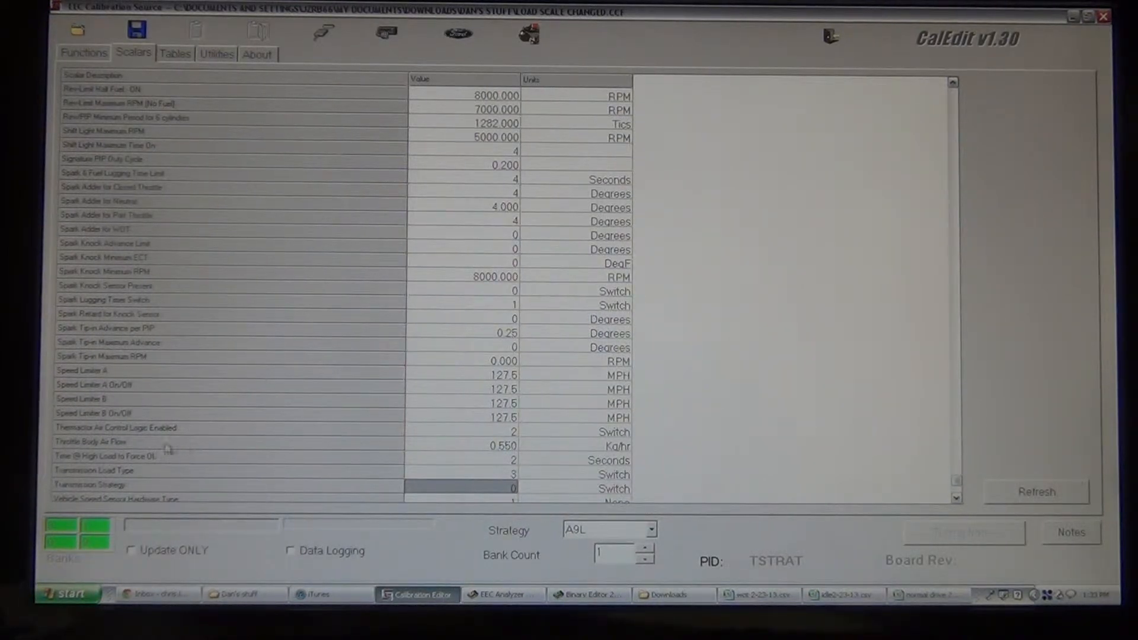
{"action": "mouse_move", "coordinate": [440, 449]}
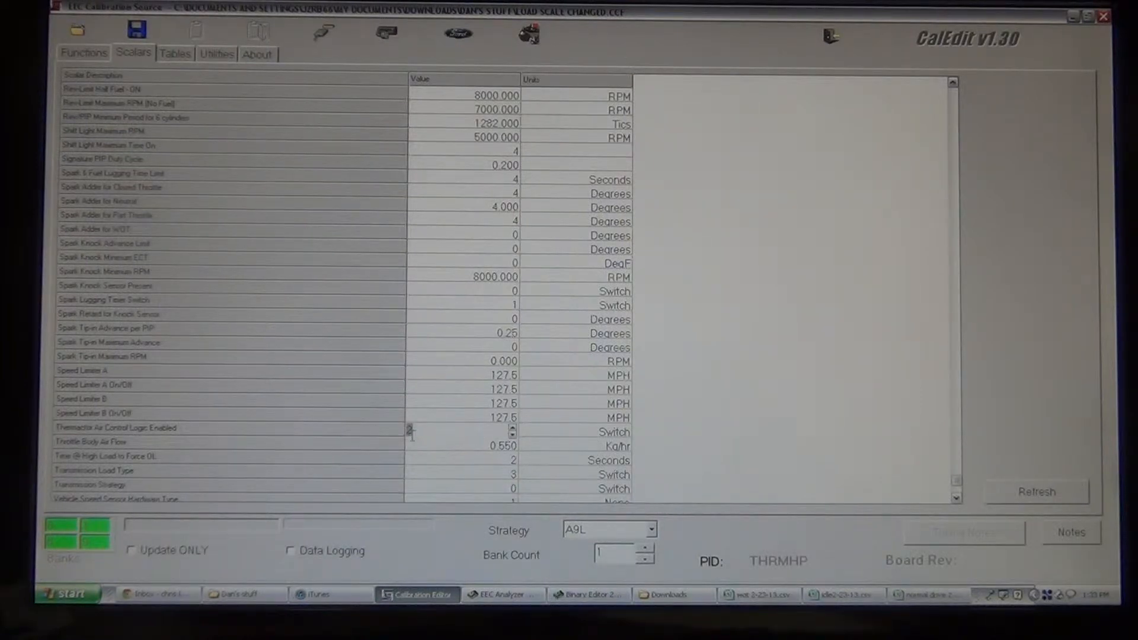
{"action": "left_click", "coordinate": [589, 595]}
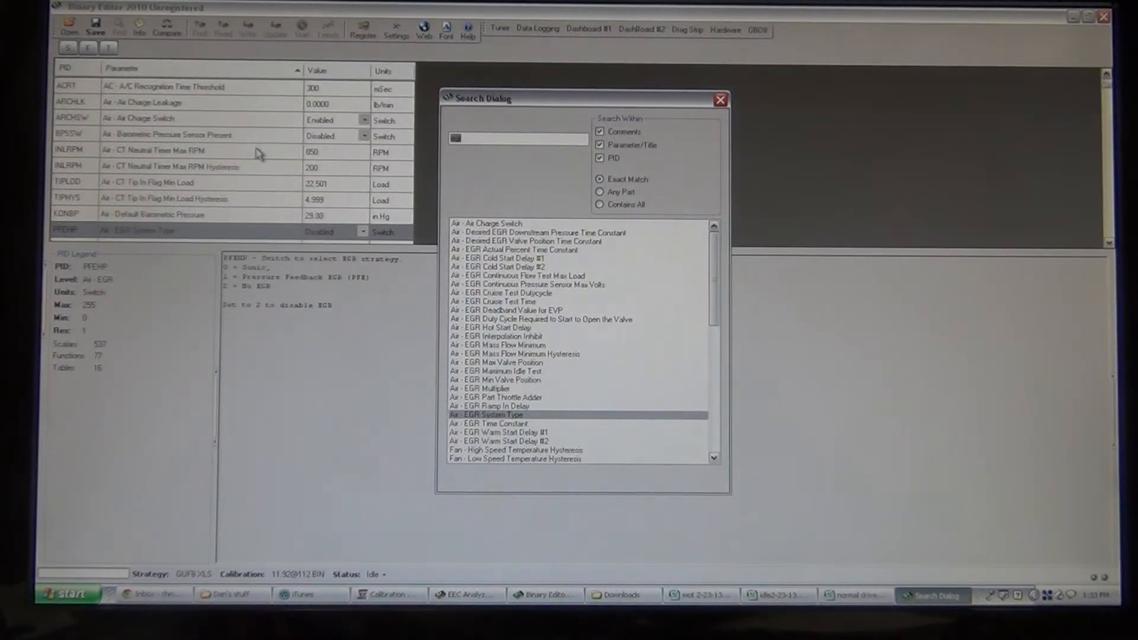
Search 'therm' and view Air - Thermactor Present, set to Disabled.
{"action": "type", "text": "thermactor"}
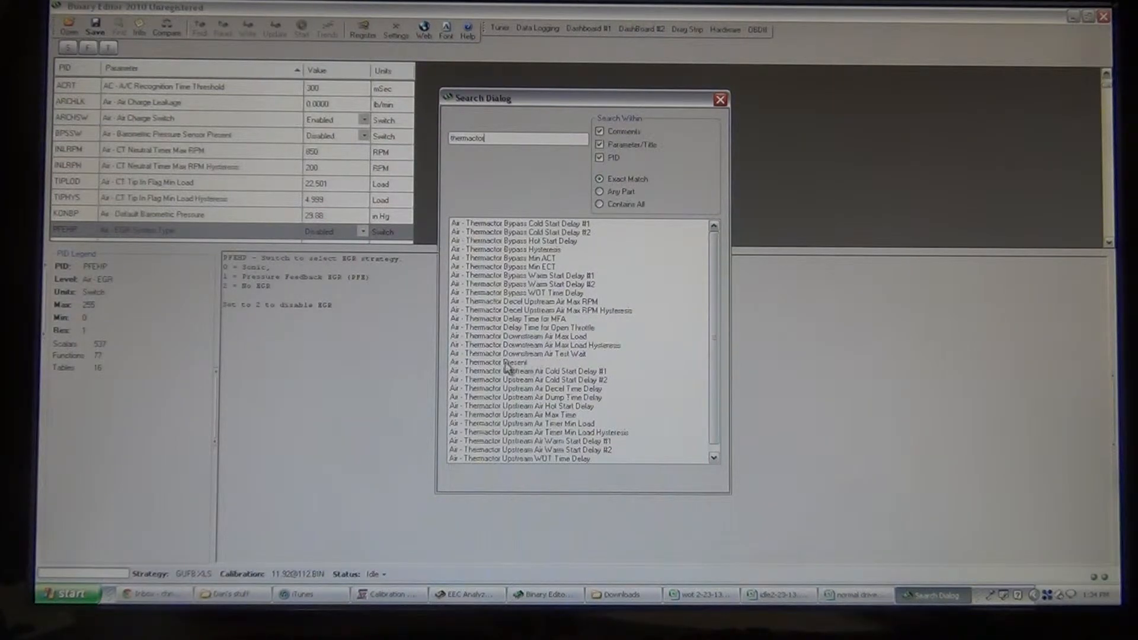
{"action": "left_click", "coordinate": [495, 363]}
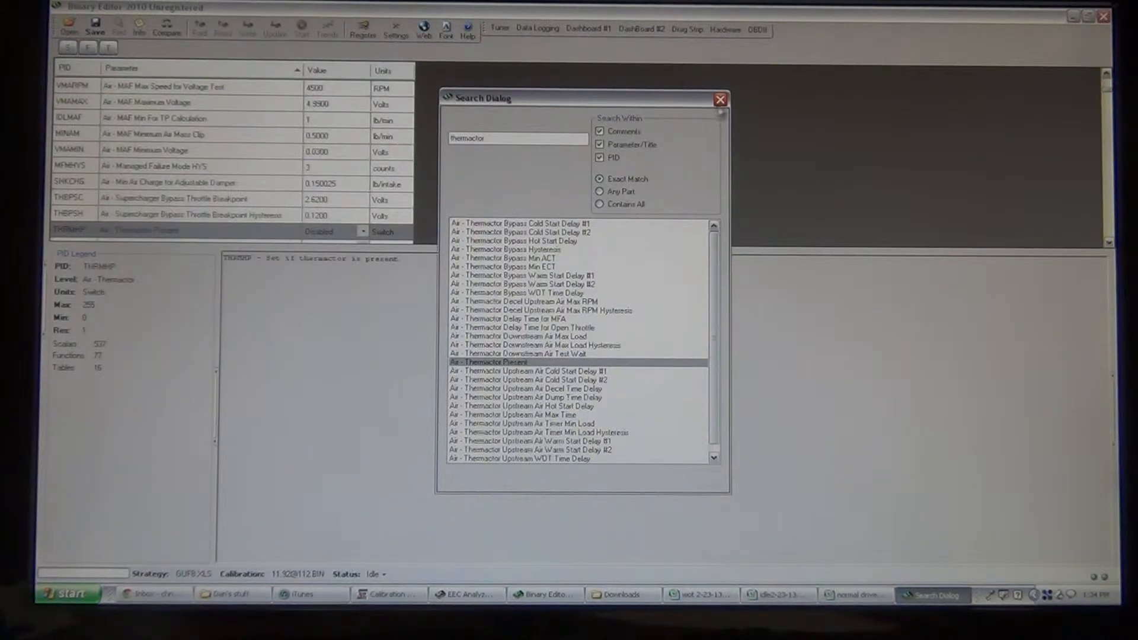
{"action": "left_click", "coordinate": [718, 100]}
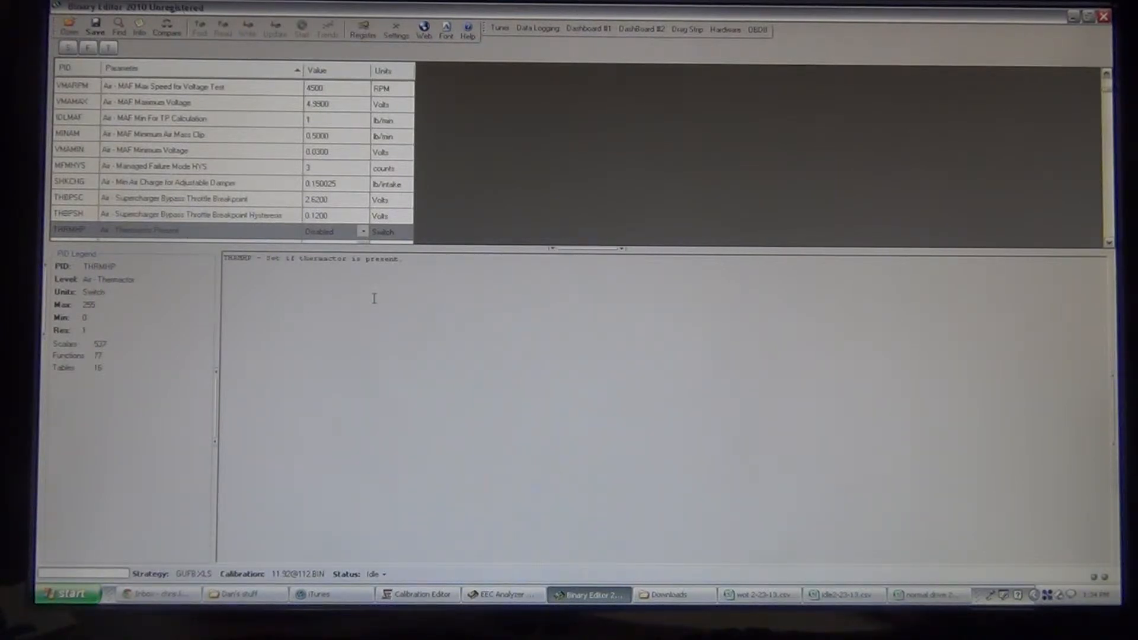
{"action": "mouse_move", "coordinate": [394, 406]}
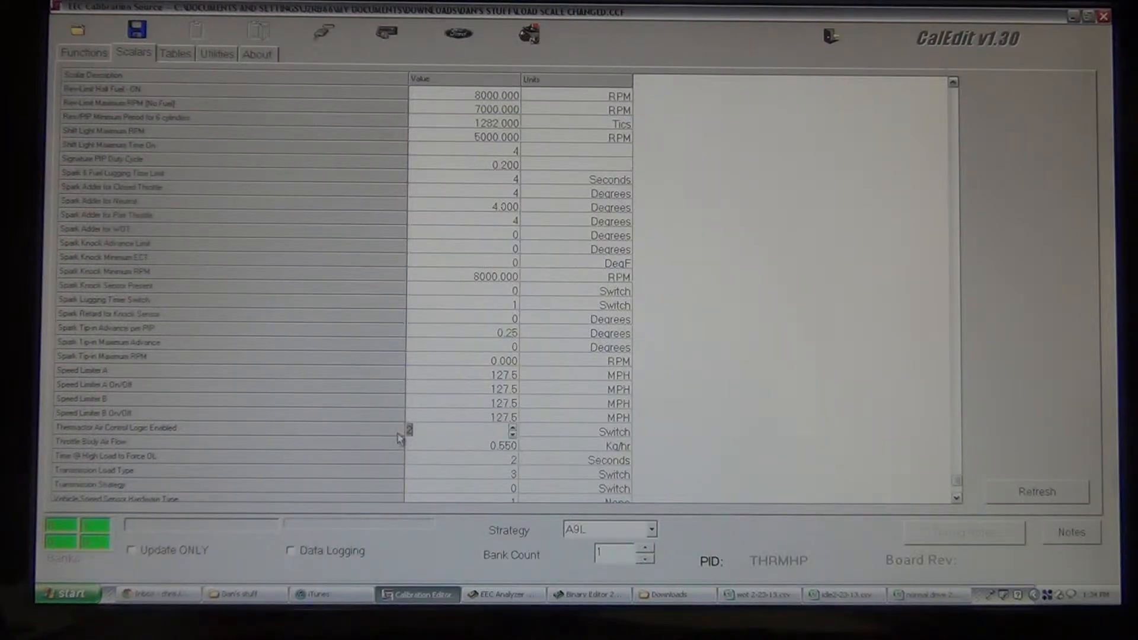
{"action": "mouse_move", "coordinate": [348, 329]}
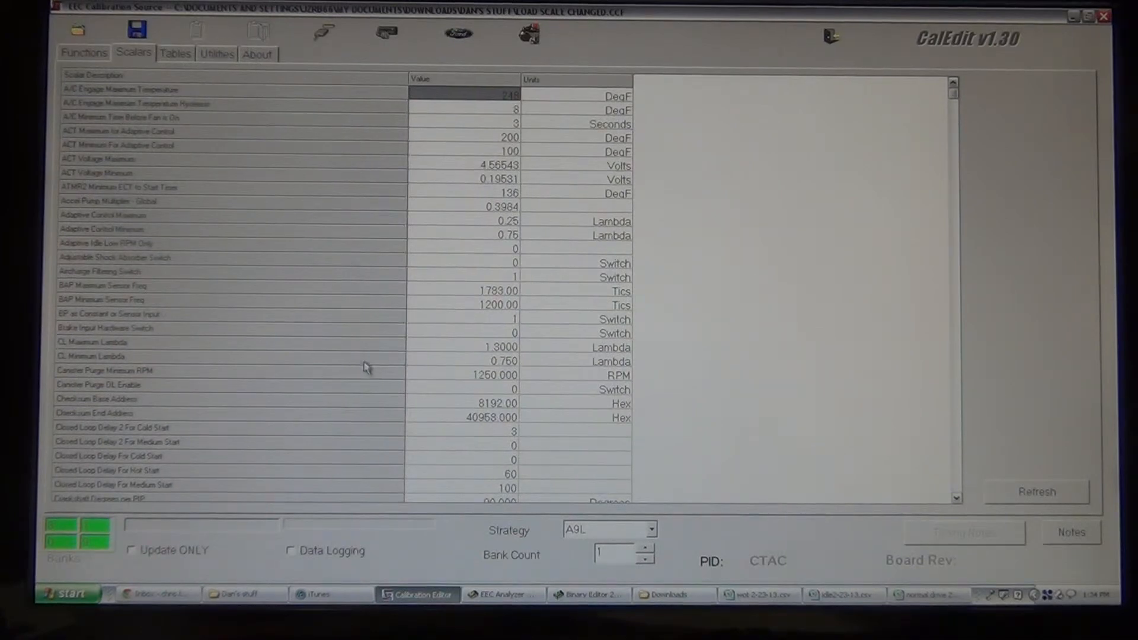
{"action": "mouse_move", "coordinate": [357, 352]}
{"action": "type", "text": "1.250000"}
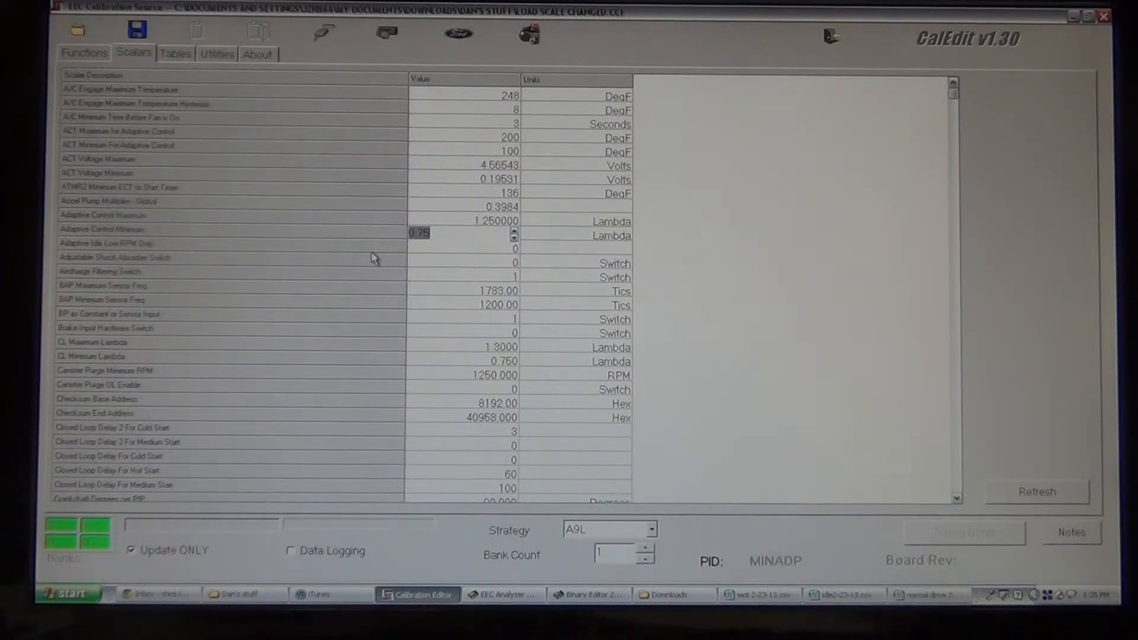
{"action": "mouse_move", "coordinate": [381, 264]}
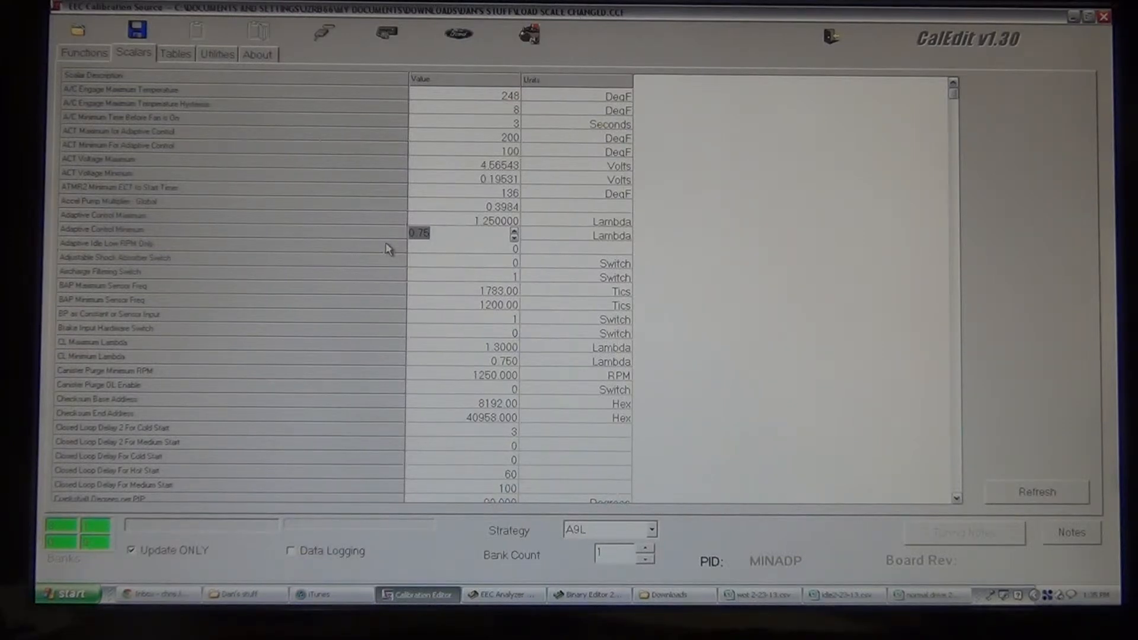
{"action": "mouse_move", "coordinate": [401, 238]}
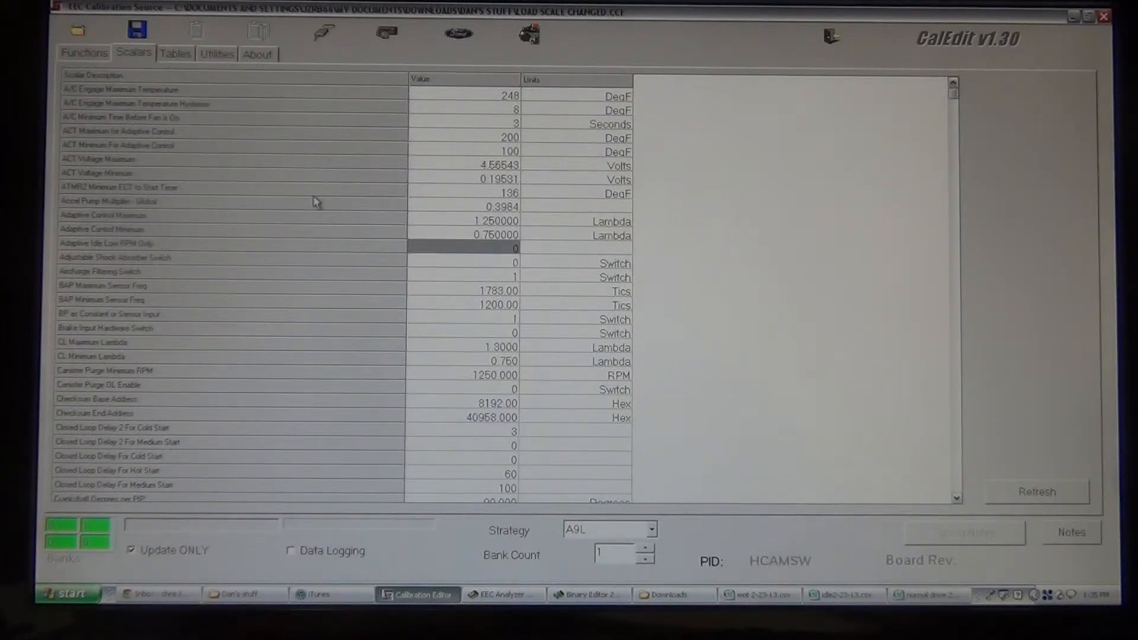
Edit the Adaptive Control Minimum value to 0.75 lambda.
{"action": "double_click", "coordinate": [464, 248]}
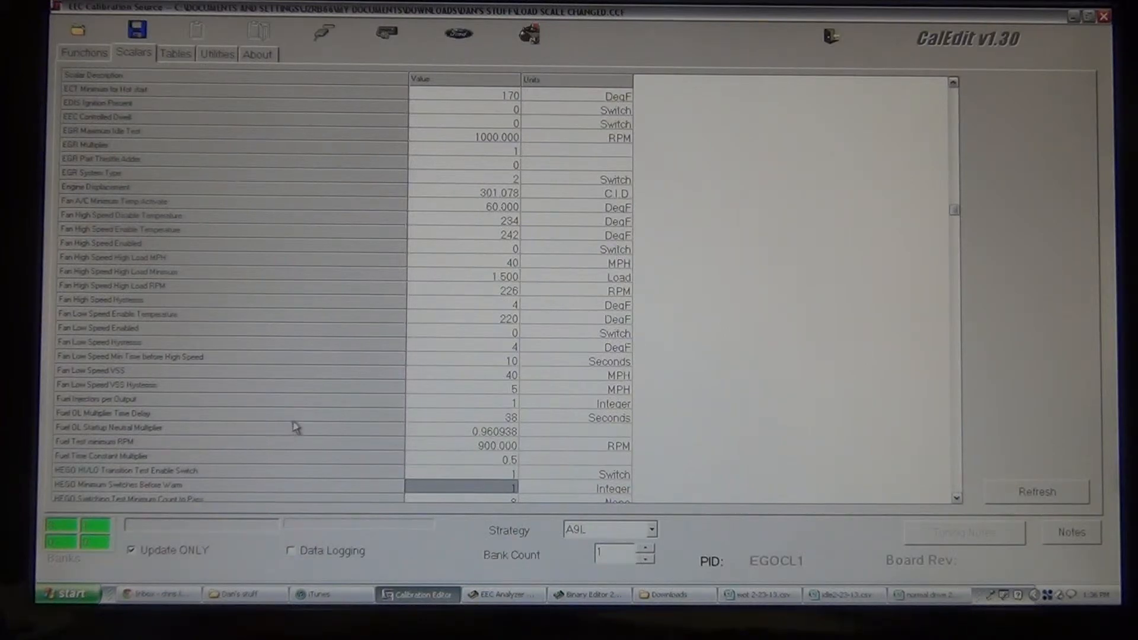
{"action": "mouse_move", "coordinate": [182, 418]}
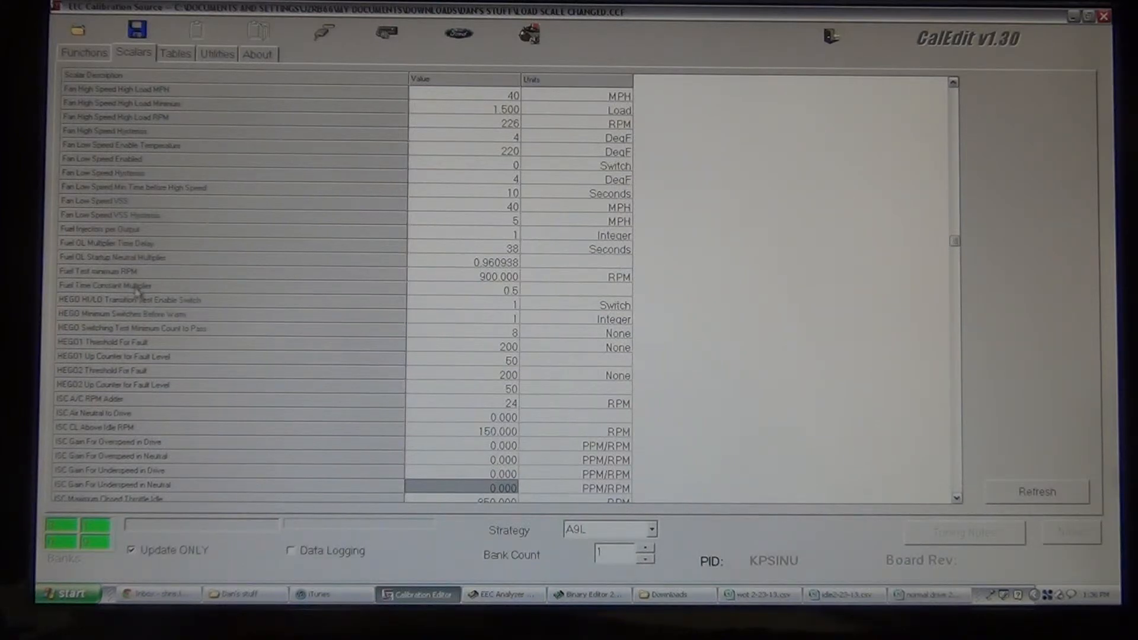
Scroll the scalar list to Open Loop Fuel Multiplier - Global and the rev-limit parameters.
{"action": "scroll", "scroll_direction": "down", "scroll_amount": 3}
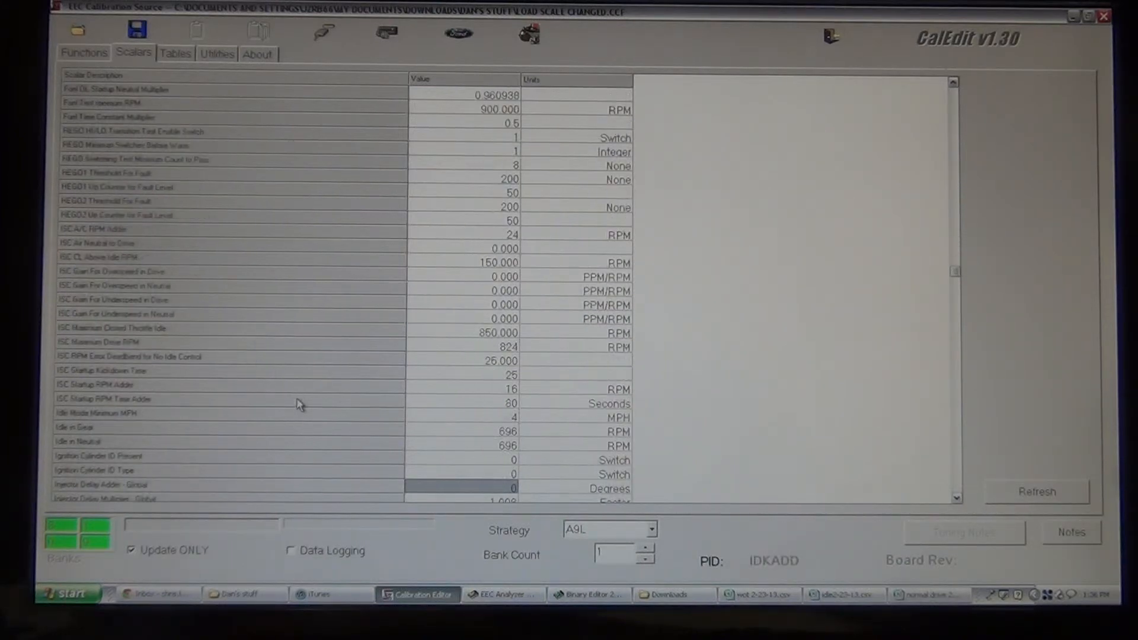
{"action": "scroll", "scroll_direction": "down", "scroll_amount": 3}
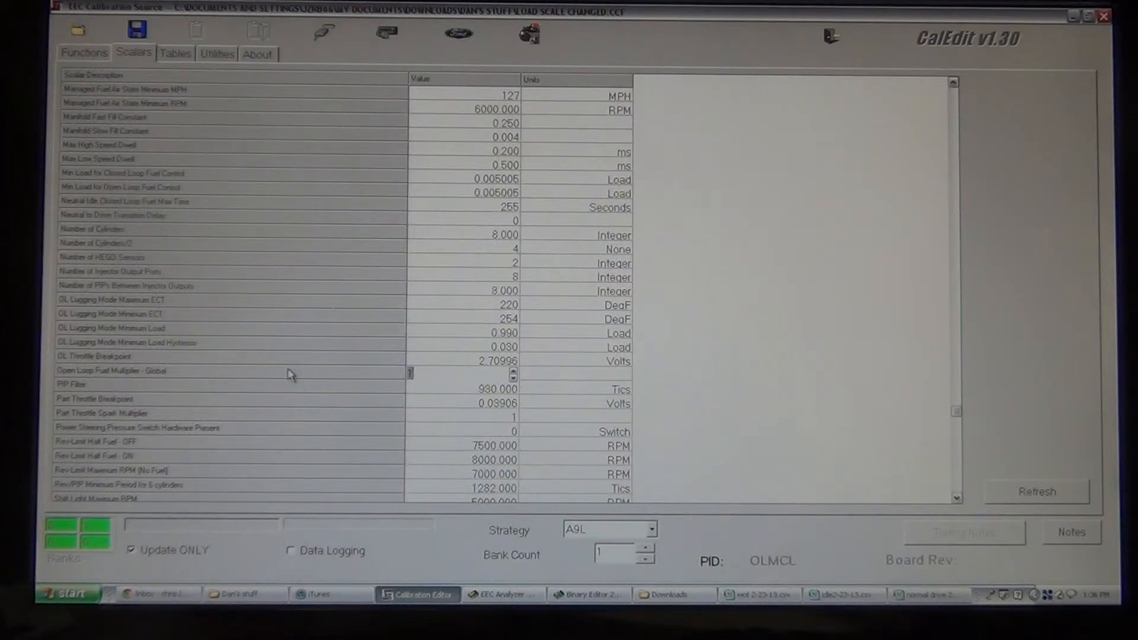
{"action": "mouse_move", "coordinate": [285, 371]}
{"action": "type", "text": "1.000"}
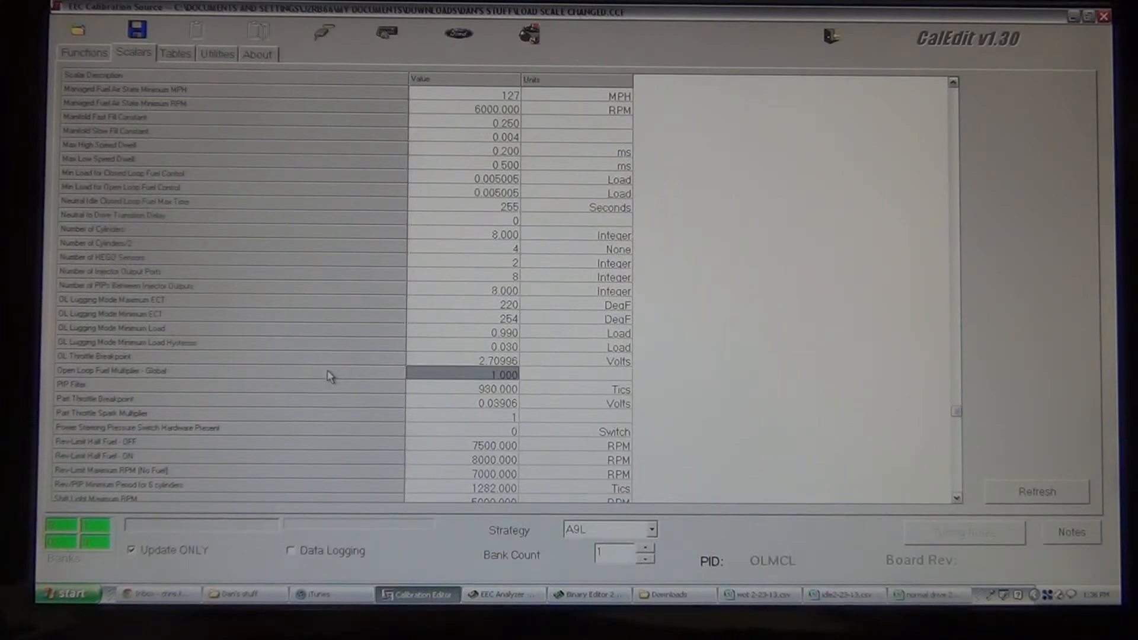
{"action": "mouse_move", "coordinate": [317, 364]}
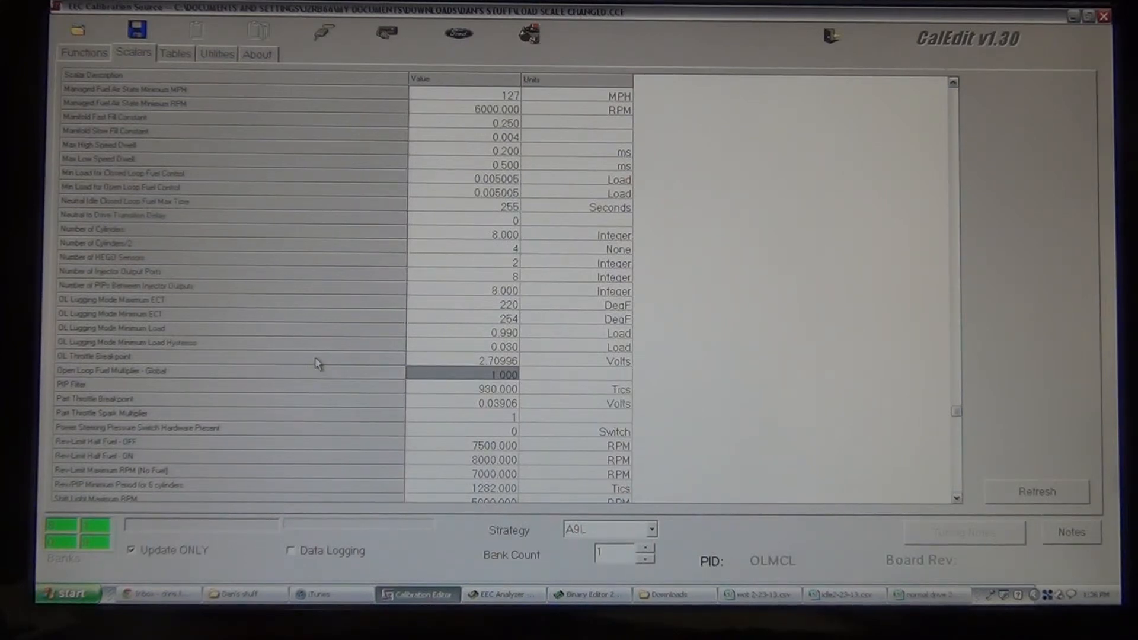
{"action": "mouse_move", "coordinate": [305, 374]}
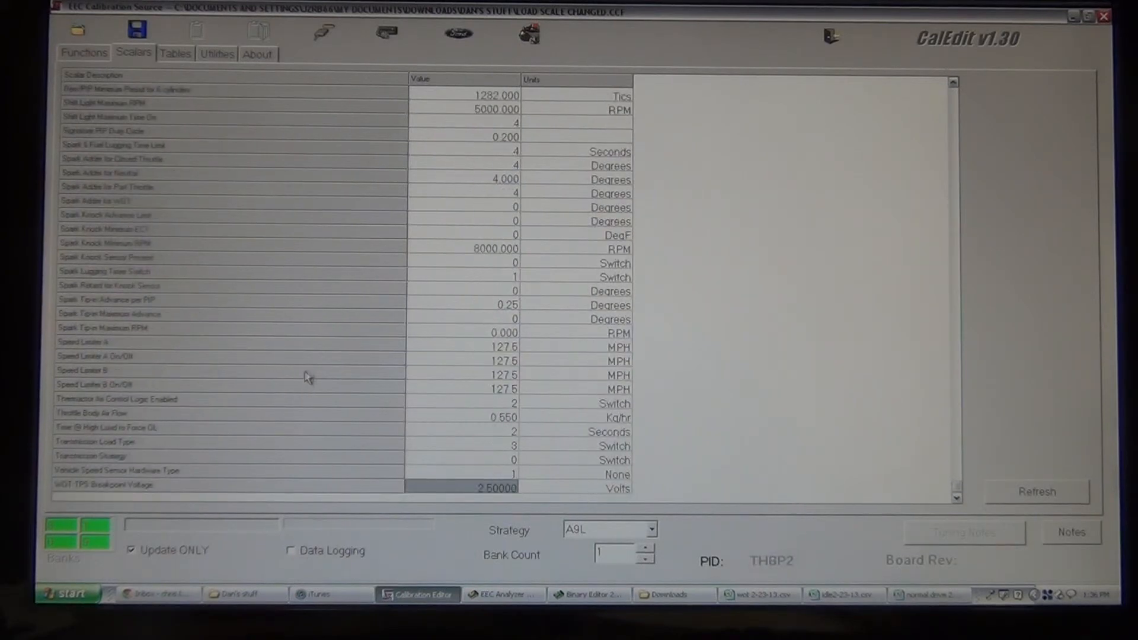
{"action": "mouse_move", "coordinate": [262, 488]}
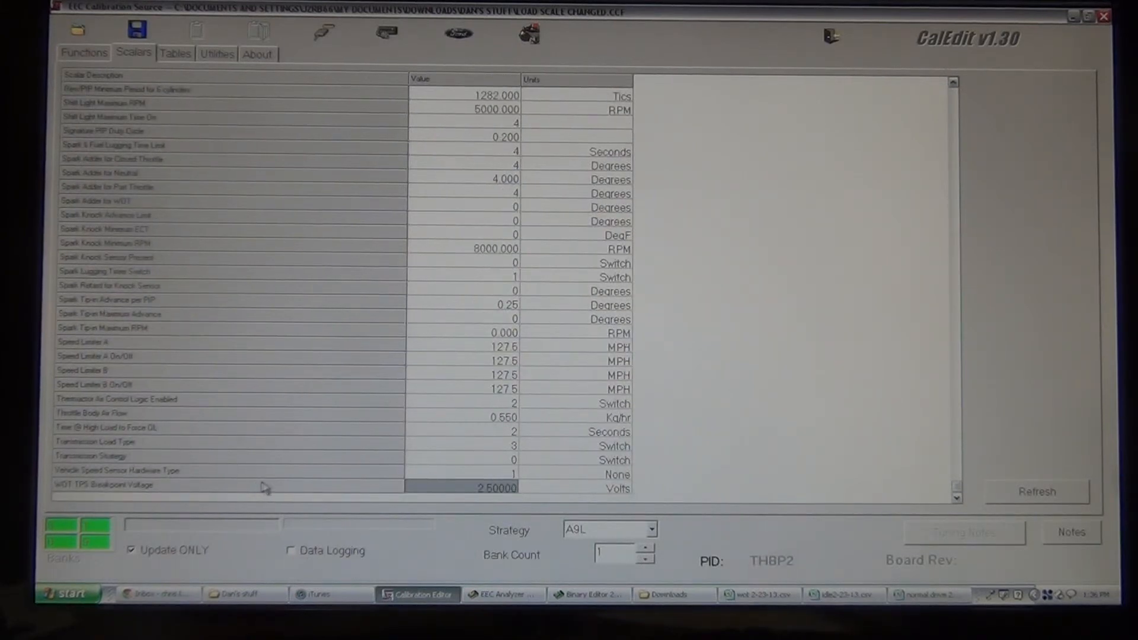
{"action": "mouse_move", "coordinate": [202, 484]}
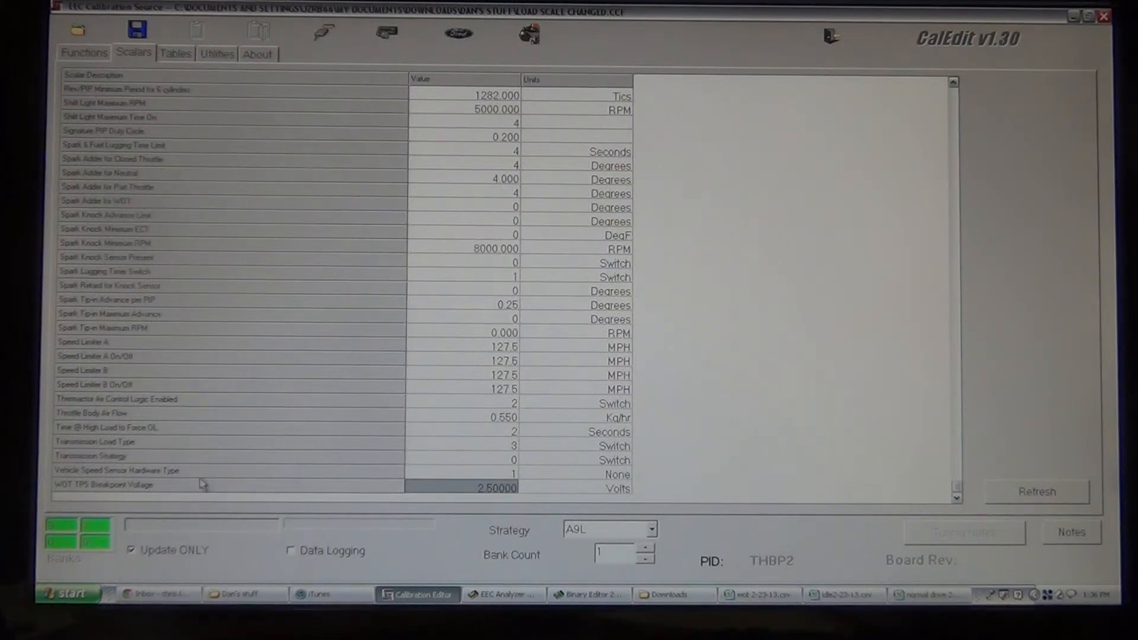
{"action": "mouse_move", "coordinate": [294, 442]}
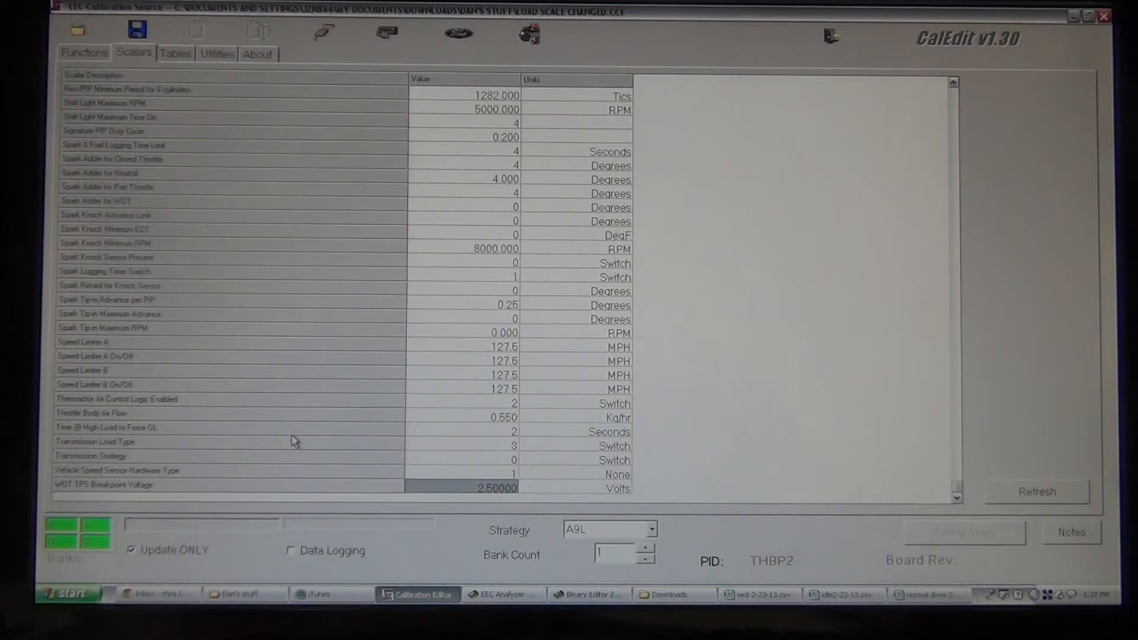
Display WOT Fuel Multiplier vs RPM from the Functions list.
{"action": "left_click", "coordinate": [85, 53]}
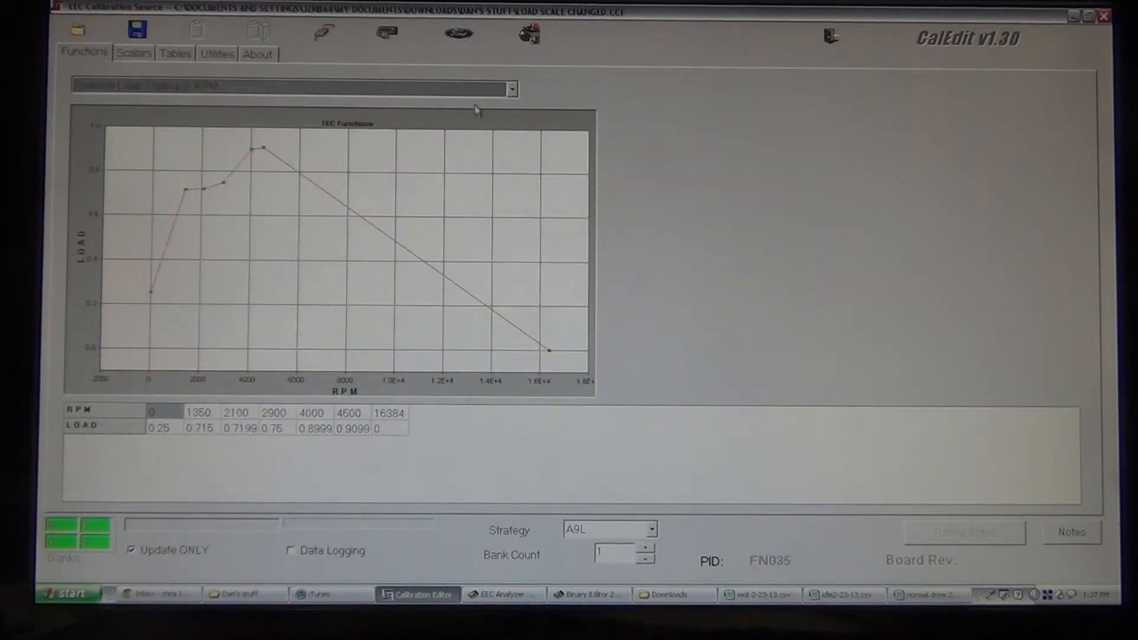
{"action": "left_click", "coordinate": [509, 87]}
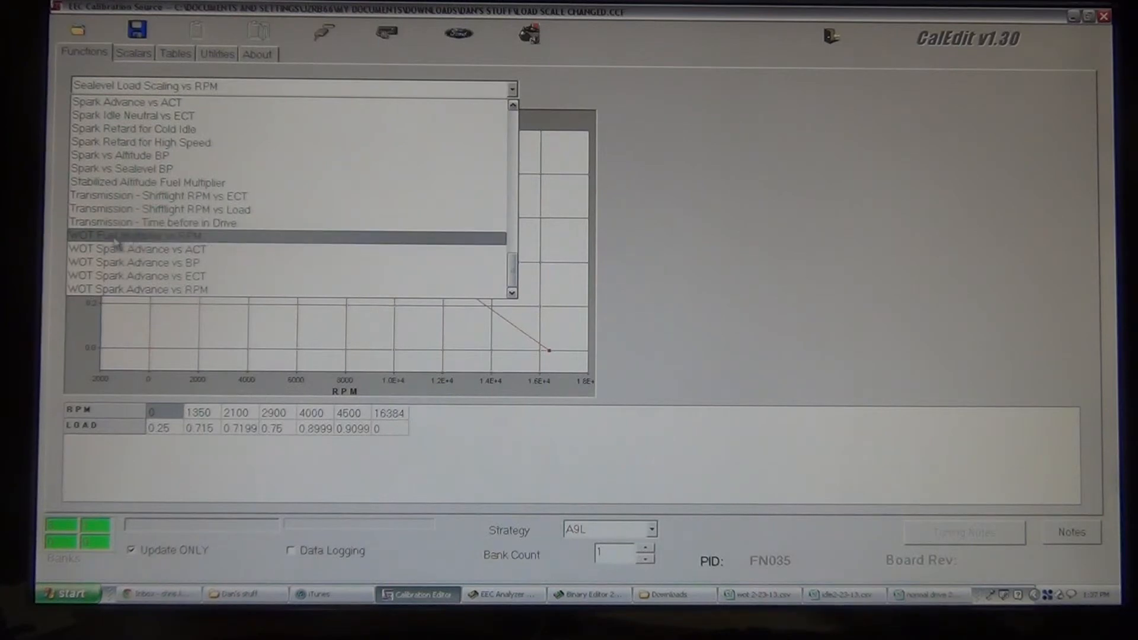
{"action": "left_click", "coordinate": [137, 236]}
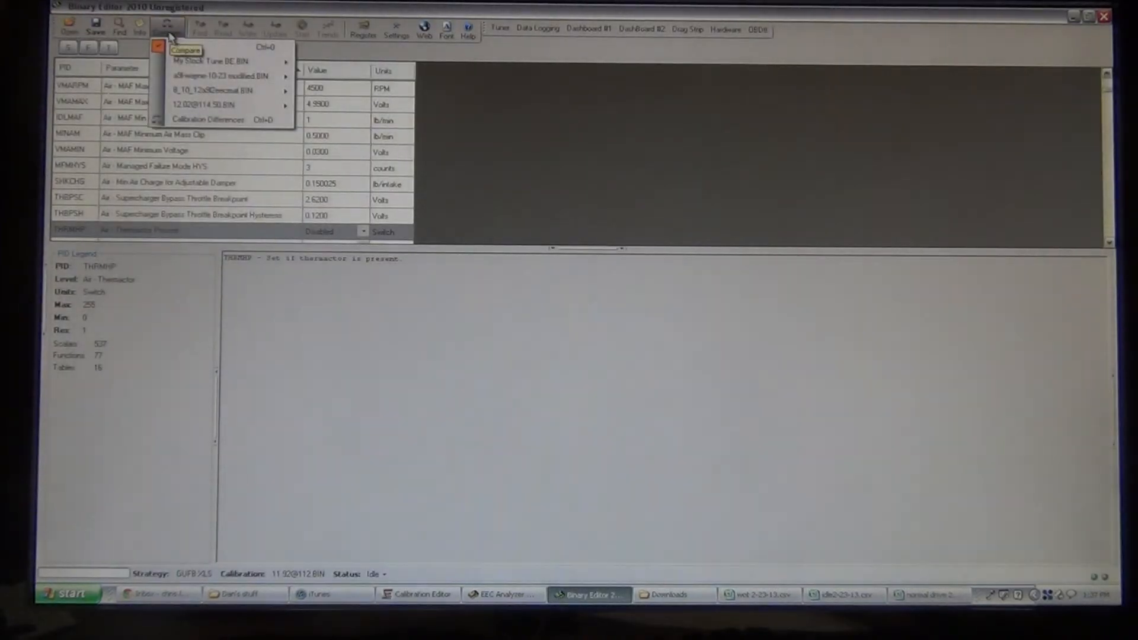
Compare against a .BIN calibration file and view an open loop fuel multiplier function.
{"action": "left_click", "coordinate": [184, 51]}
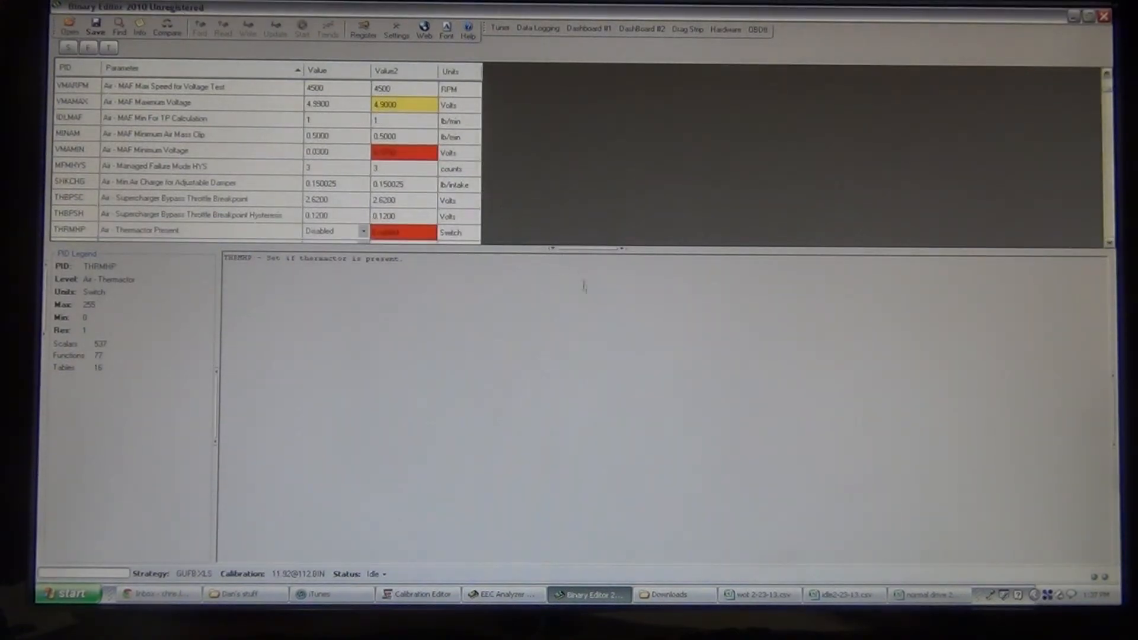
{"action": "mouse_move", "coordinate": [119, 27]}
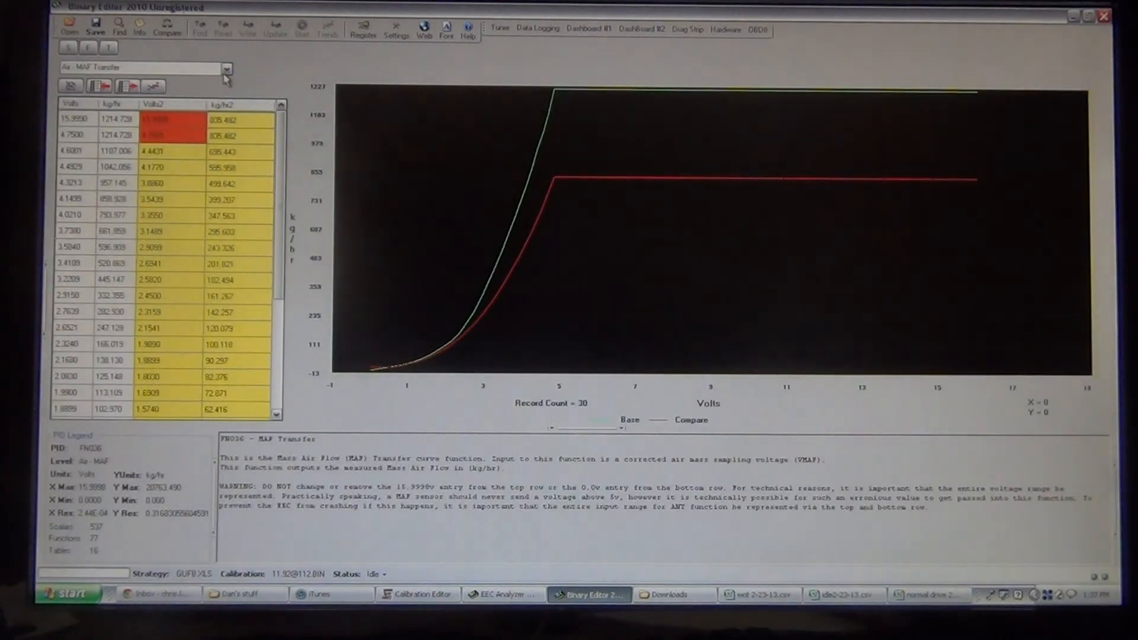
{"action": "left_click", "coordinate": [225, 68]}
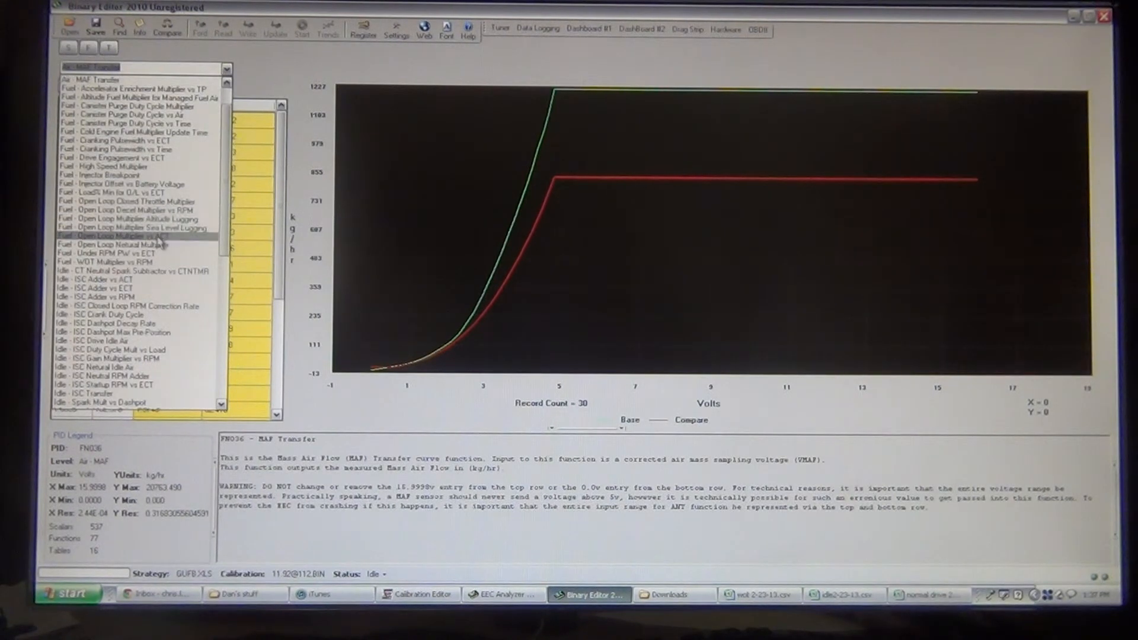
{"action": "left_click", "coordinate": [119, 261]}
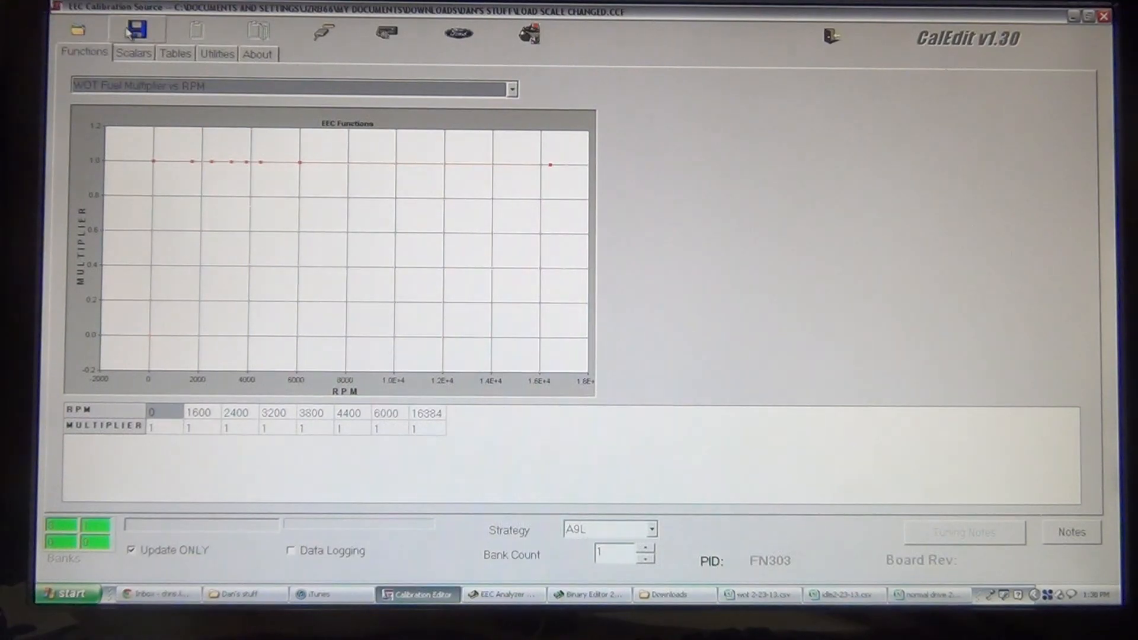
Cancel the Save As prompt for Load scale changed.CCF without saving.
{"action": "left_click", "coordinate": [137, 29]}
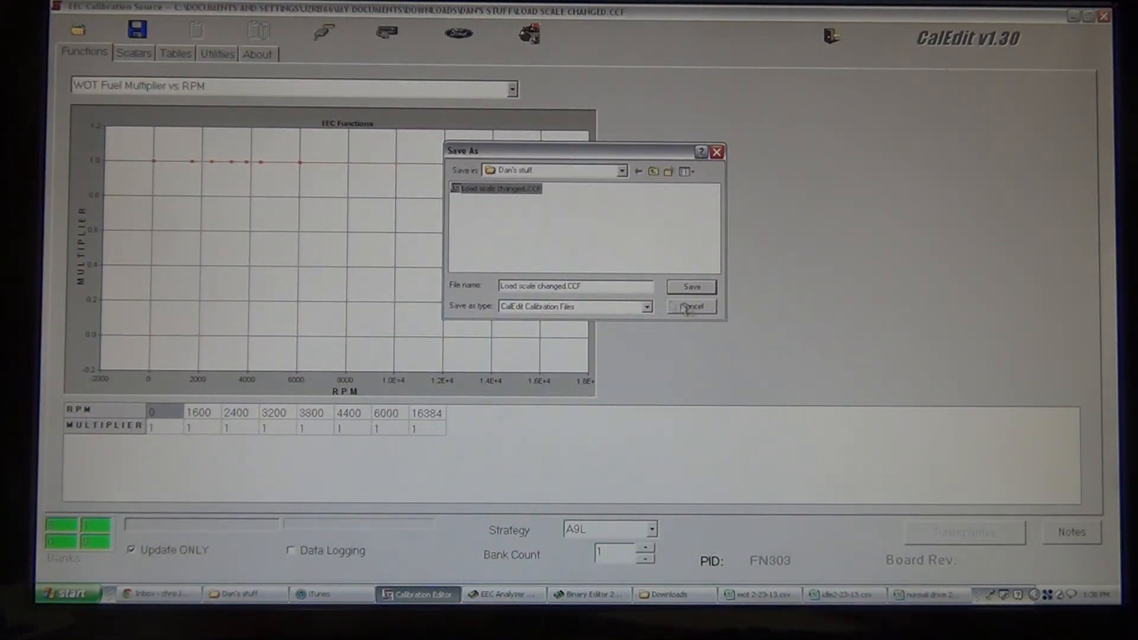
{"action": "left_click", "coordinate": [691, 307]}
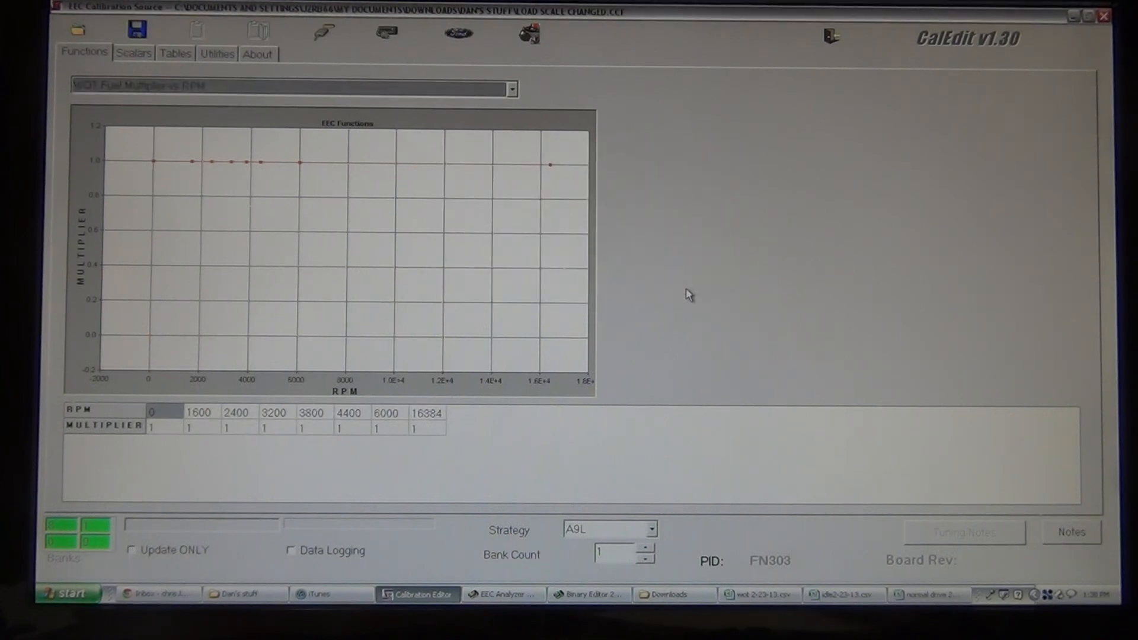